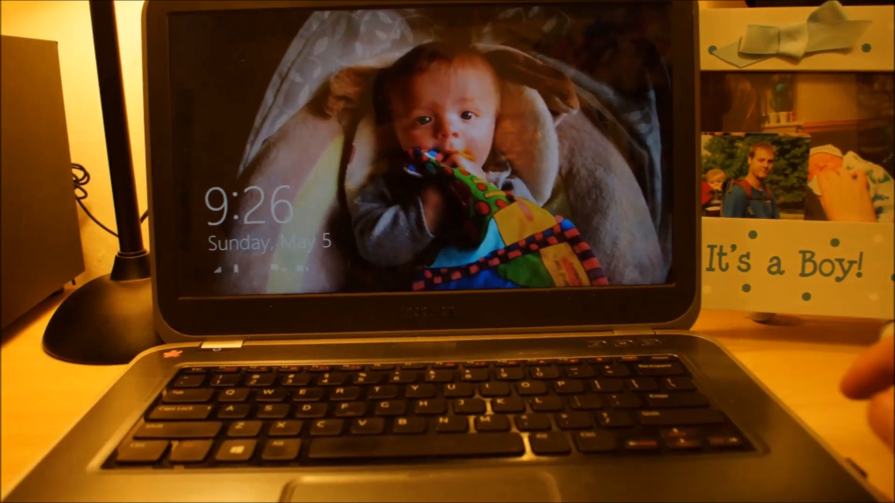
Wake past the lock screen with Enter and type the account password into the sign-in box
key("enter")
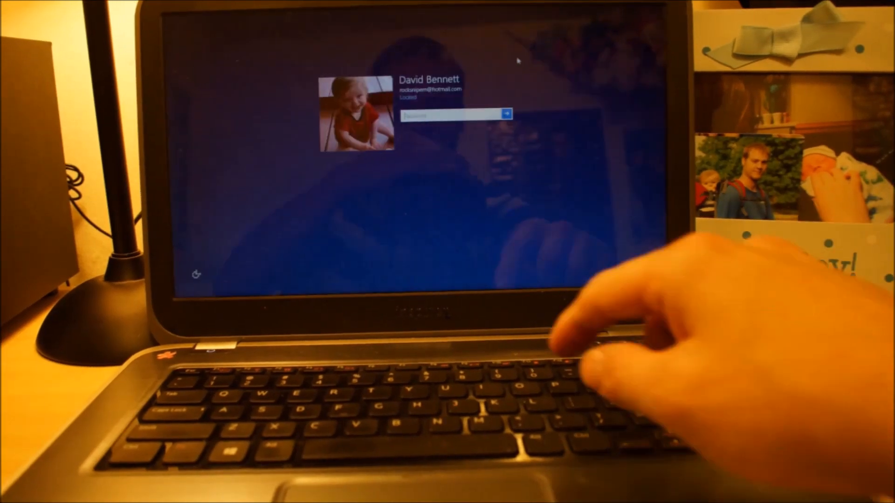
type("password")
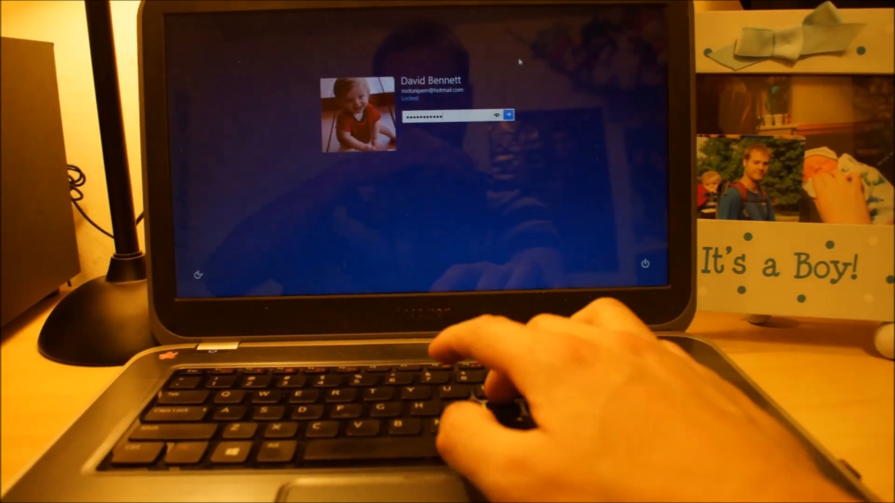